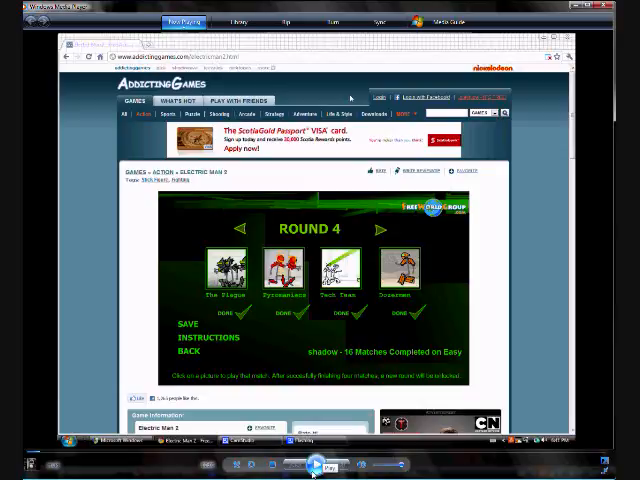
Step: Choose a Round 4 opponent from the bracket to load that match
{"action": "left_click", "coordinate": [318, 465]}
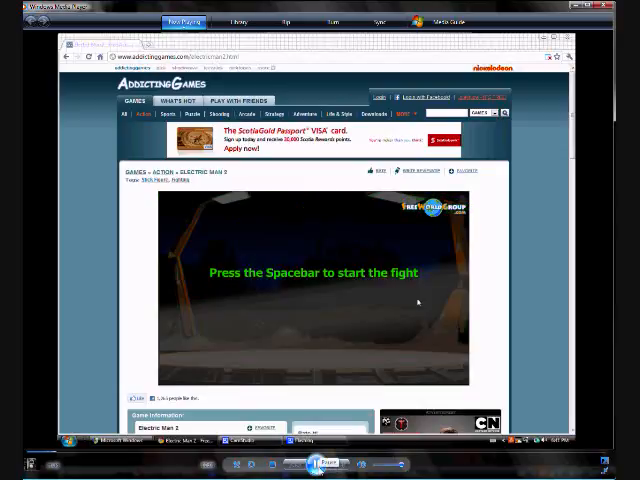
Step: Start and win the Round 4 fight, then advance to the Semi Finals bracket
{"action": "key", "text": "space"}
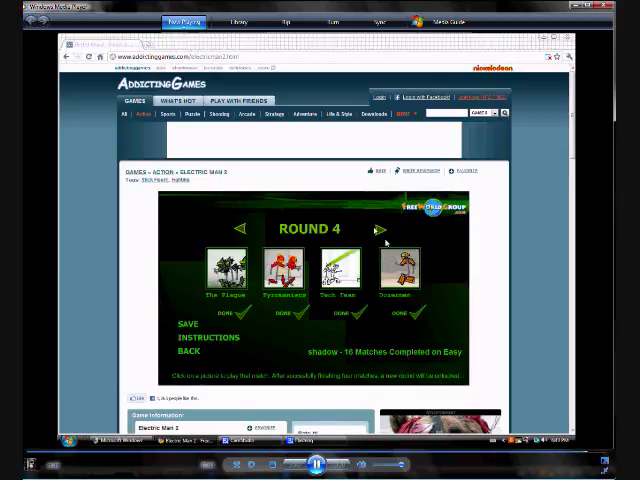
{"action": "left_click", "coordinate": [380, 228]}
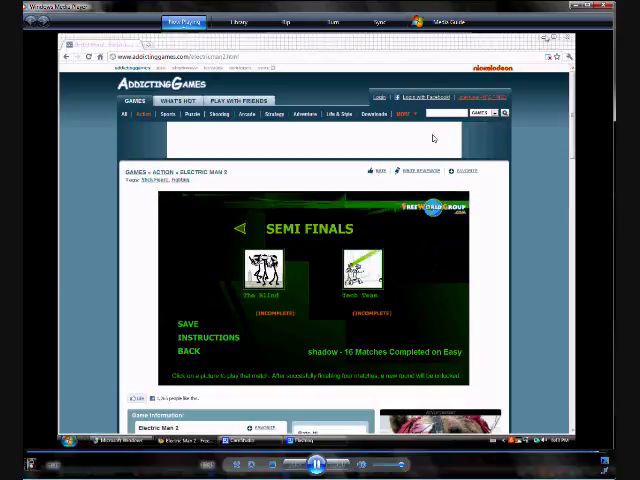